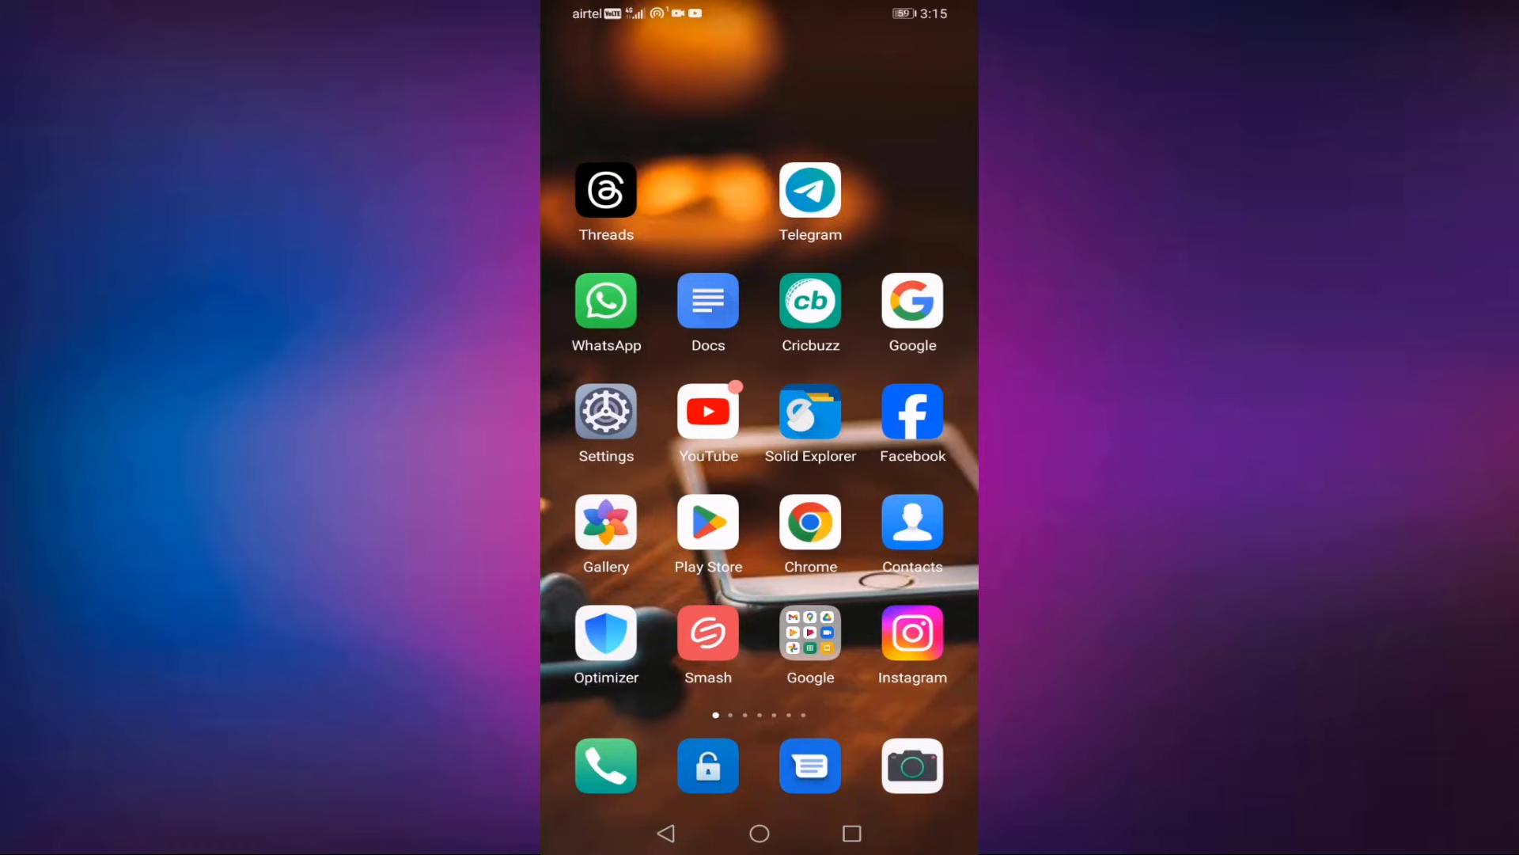
Launch WhatsApp and reach the account's Email address setting via the menu.
click(606, 300)
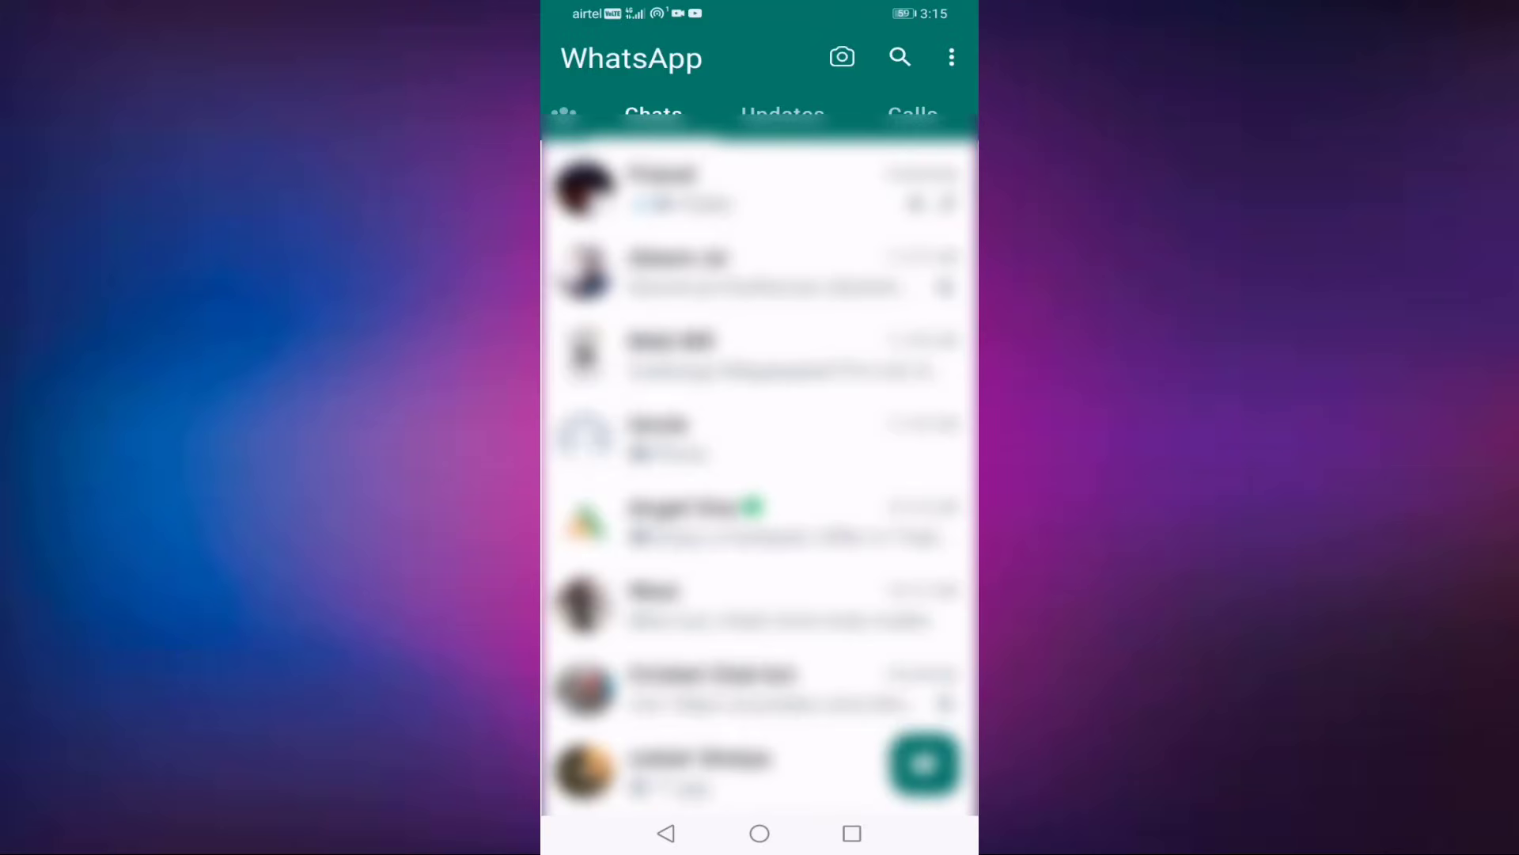
click(951, 57)
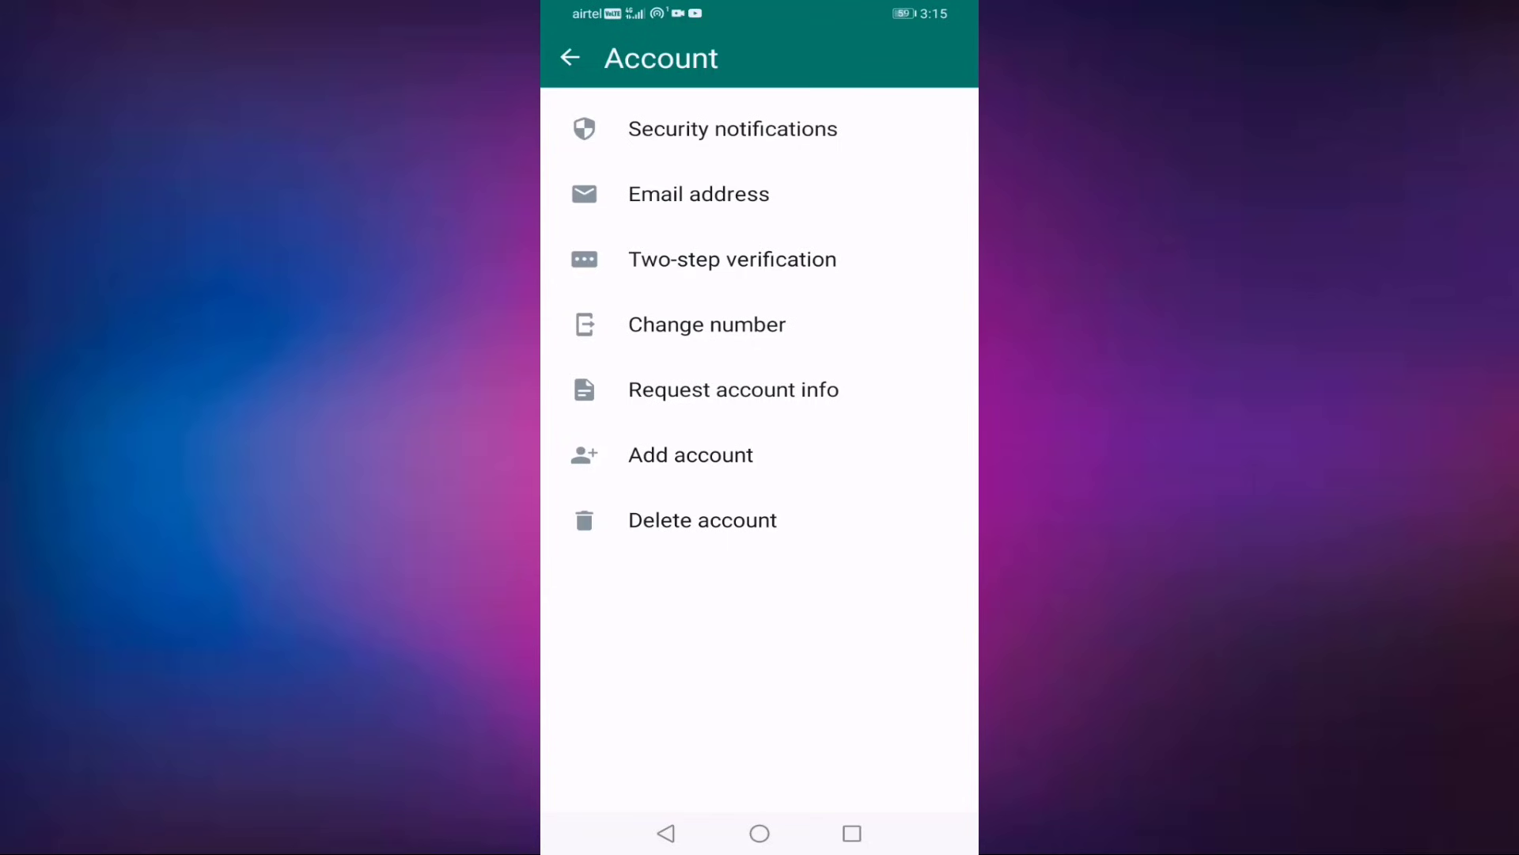
click(698, 193)
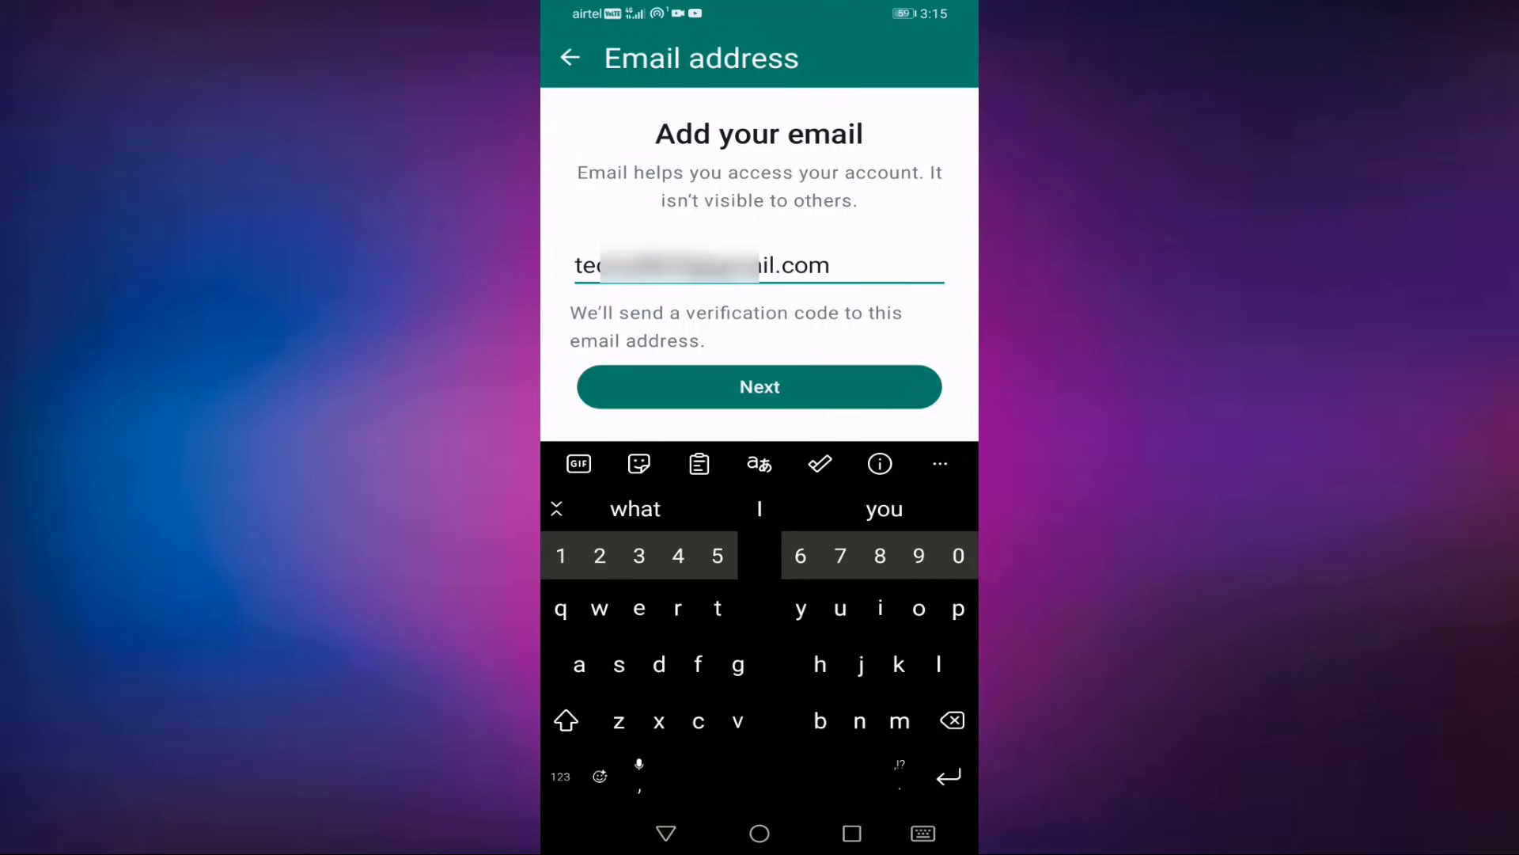
Submit the email, enter the six-digit code and verify so it shows Verified.
click(758, 386)
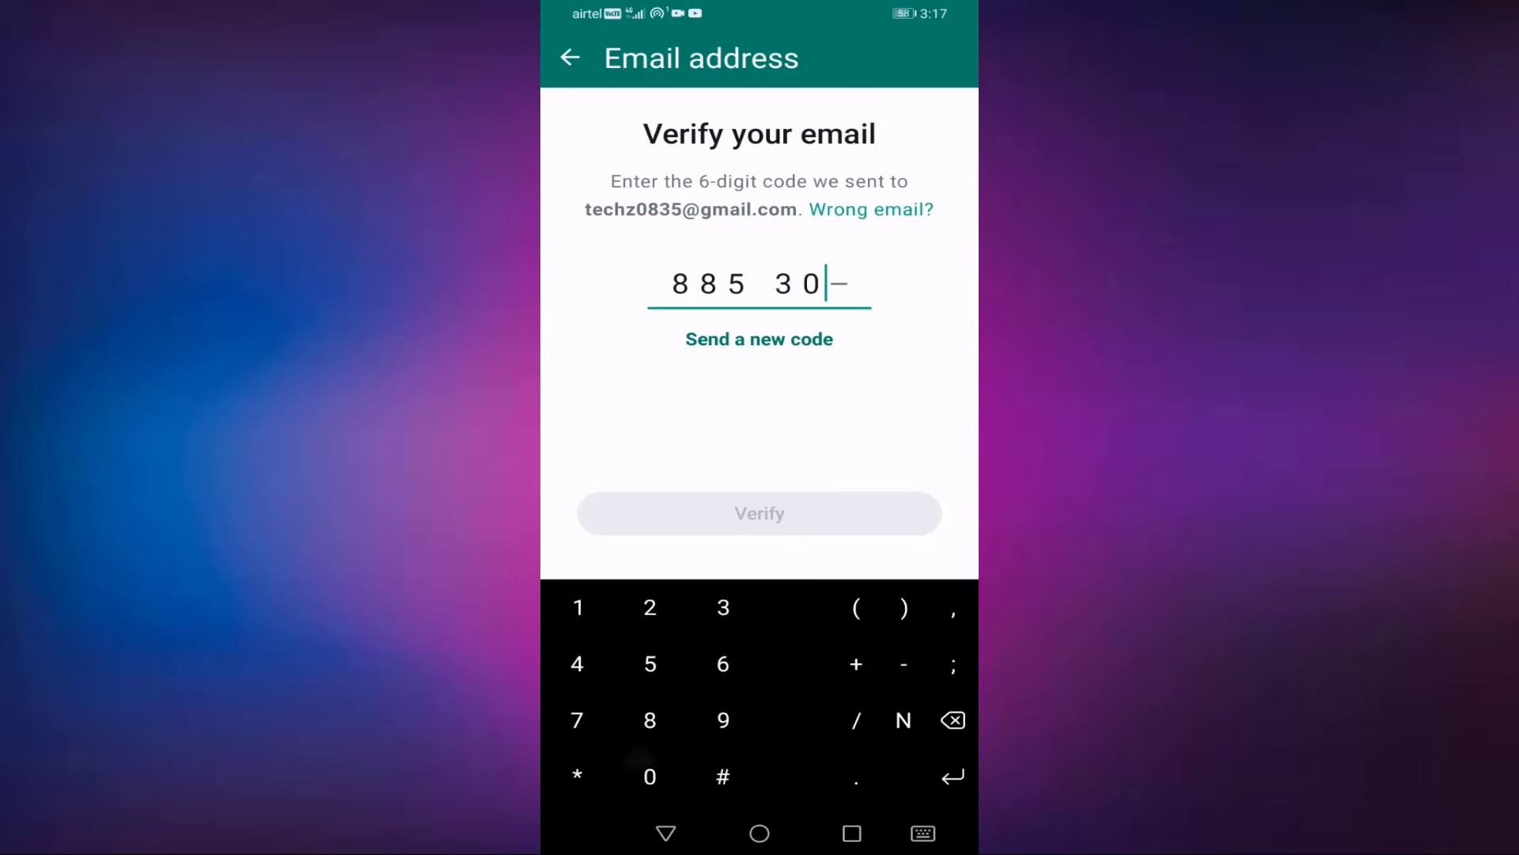
click(723, 720)
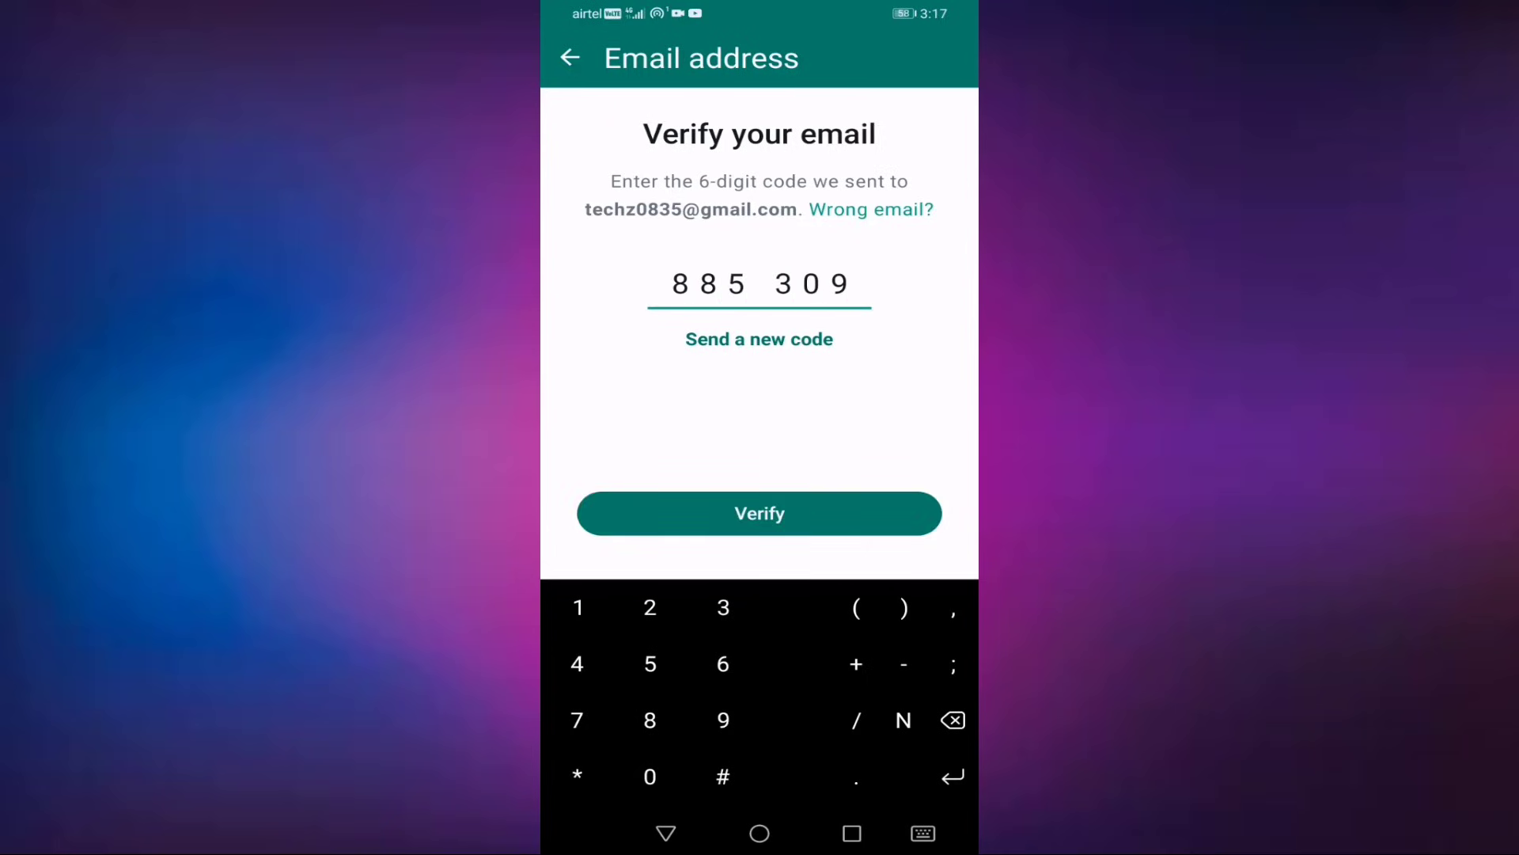
click(758, 513)
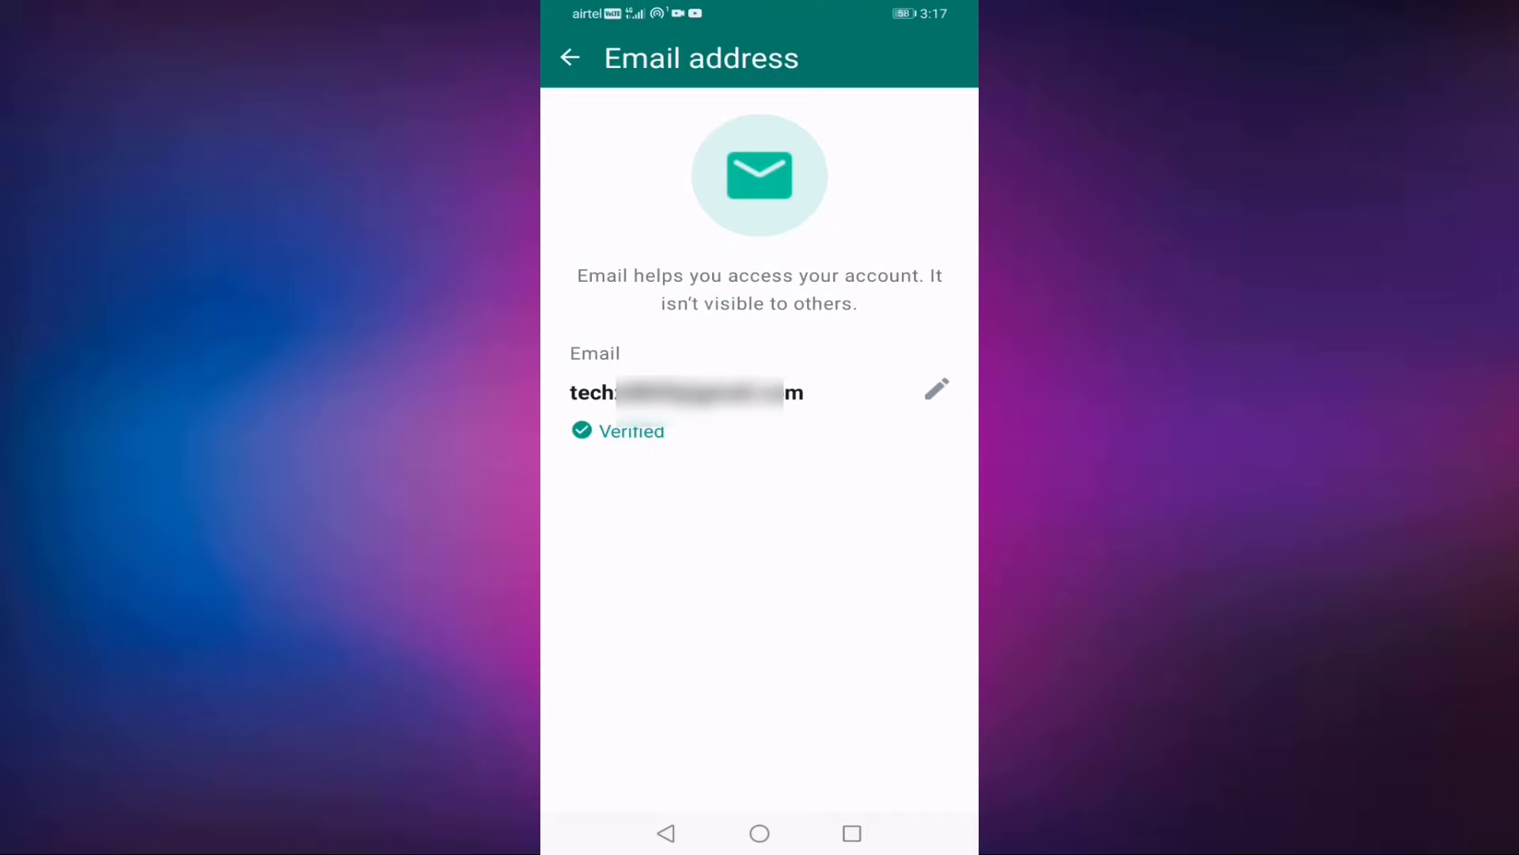